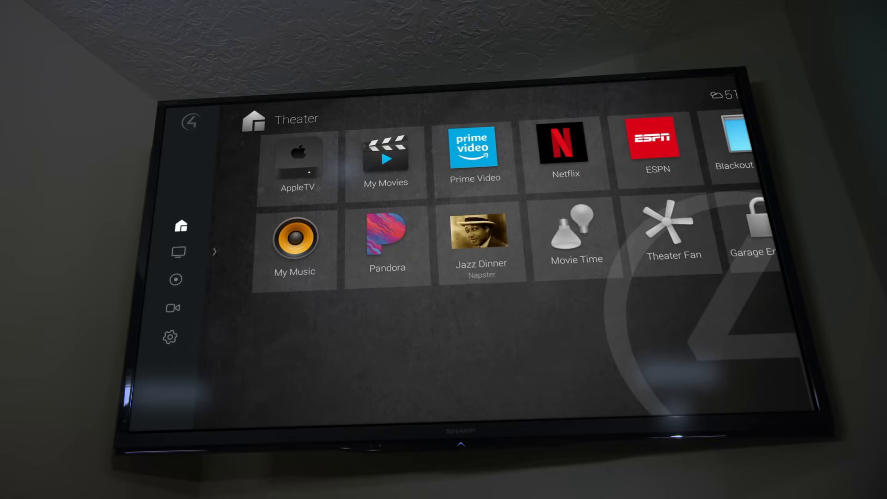
# Step: Activate the Garage Entry Door to unlock it and switch on the Theater Fan
pyautogui.click(179, 252)
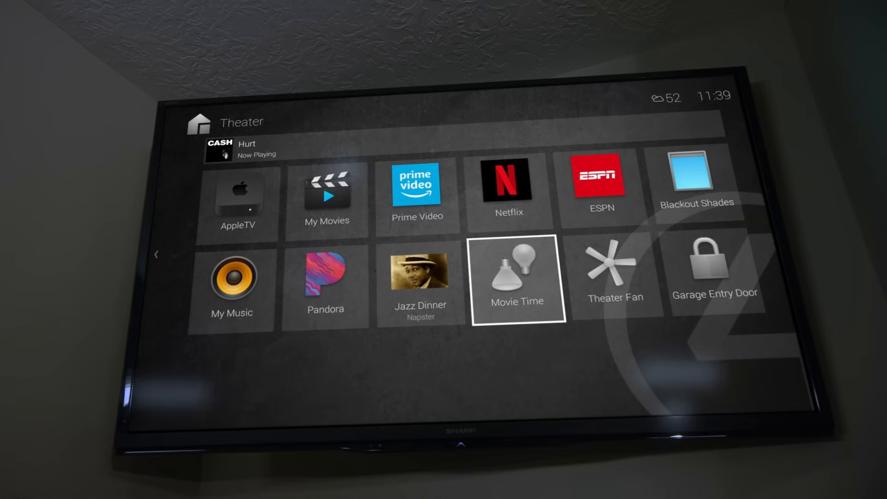
pyautogui.click(714, 274)
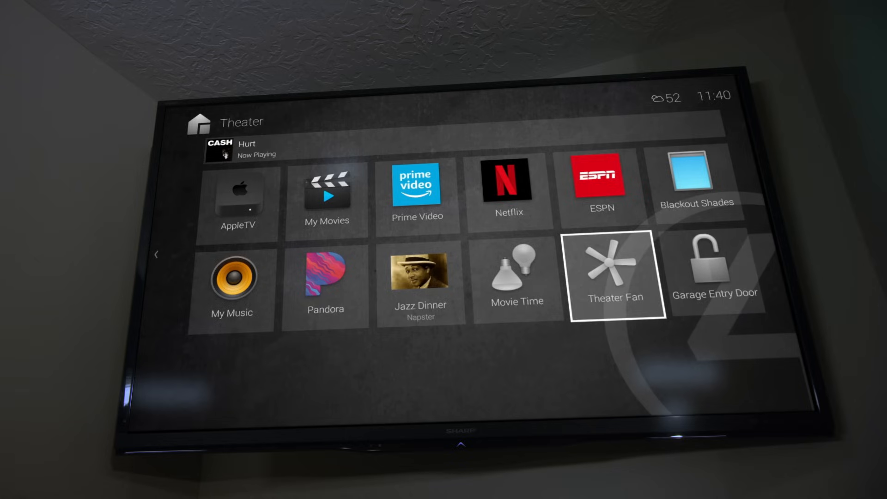
pyautogui.click(516, 277)
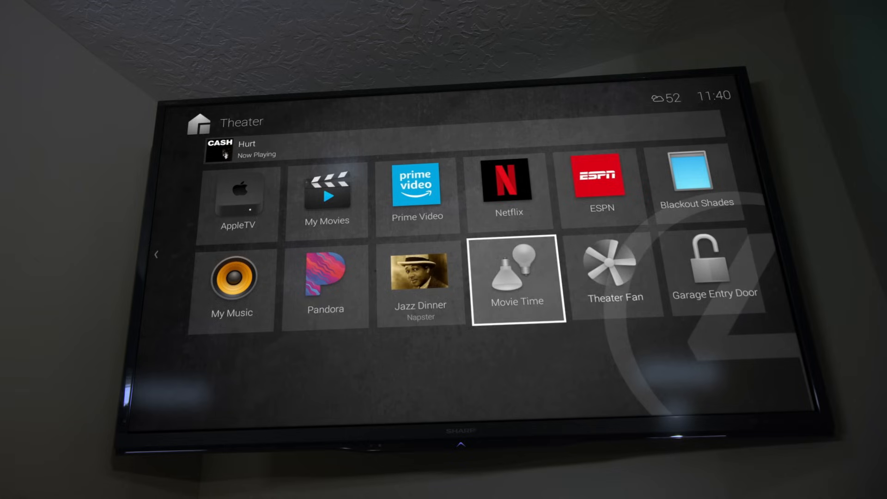